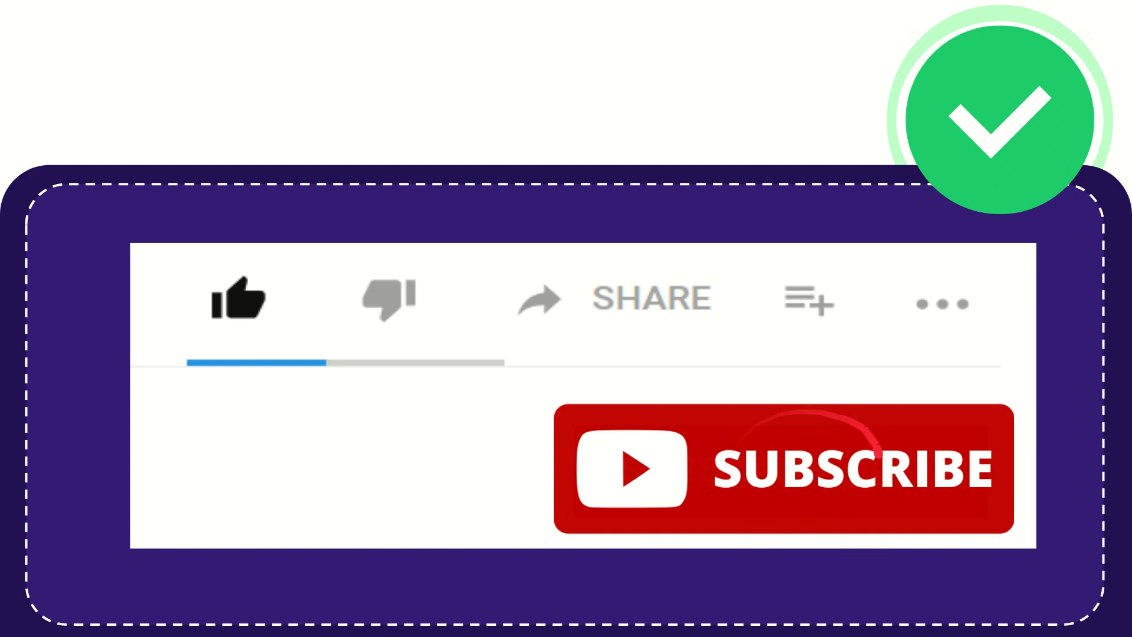
pyautogui.click(238, 300)
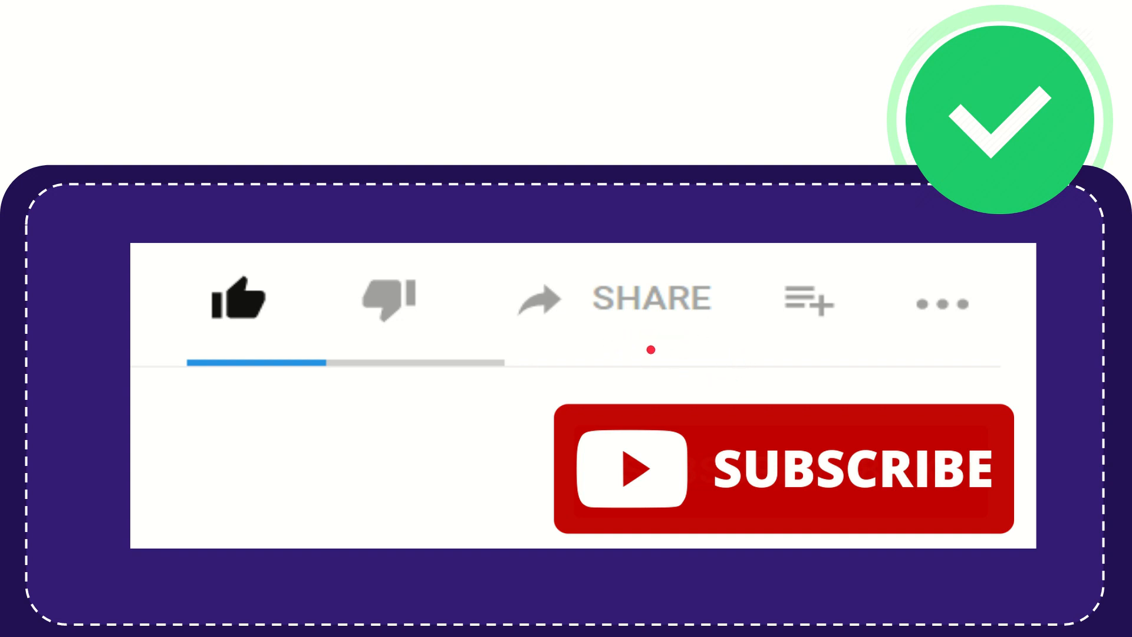
pyautogui.moveTo(697, 345)
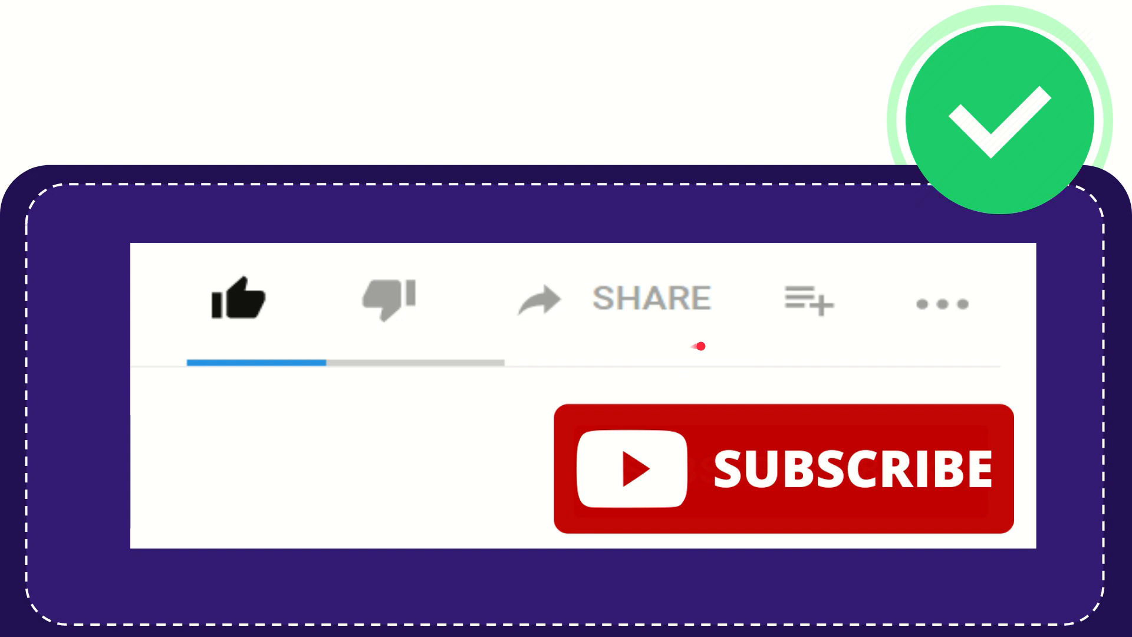